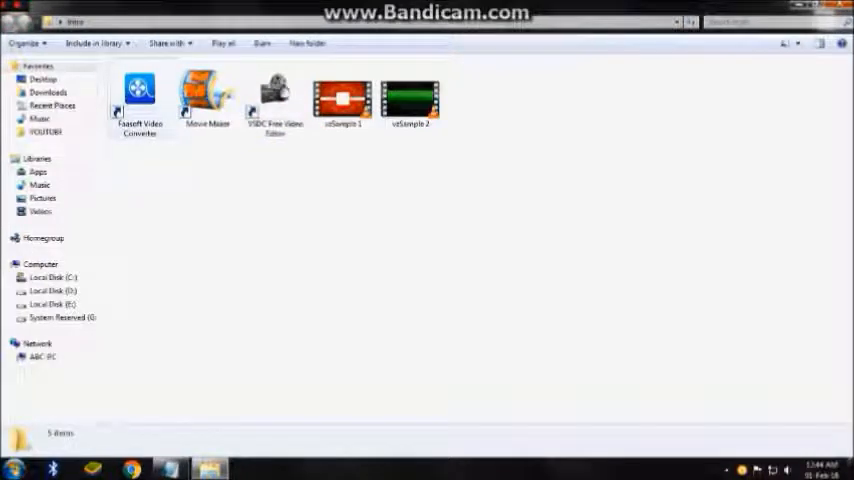
Select and play the first and second sample videos to preview them
left_click(343, 98)
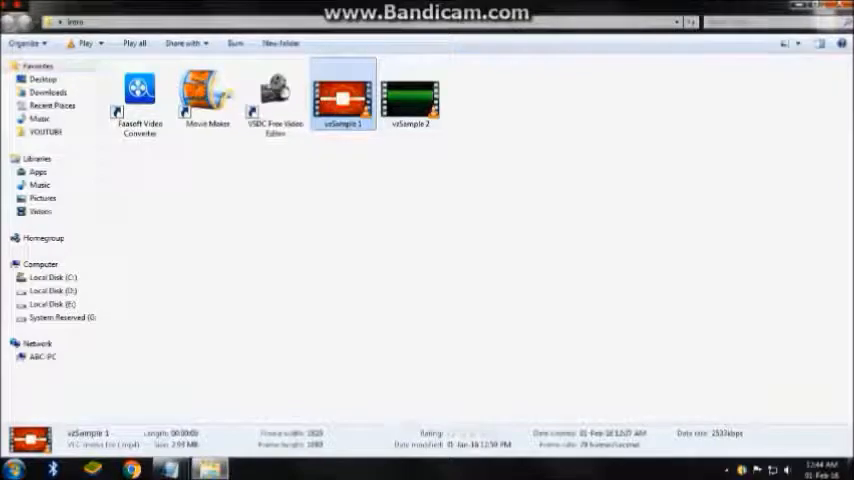
double_click(342, 95)
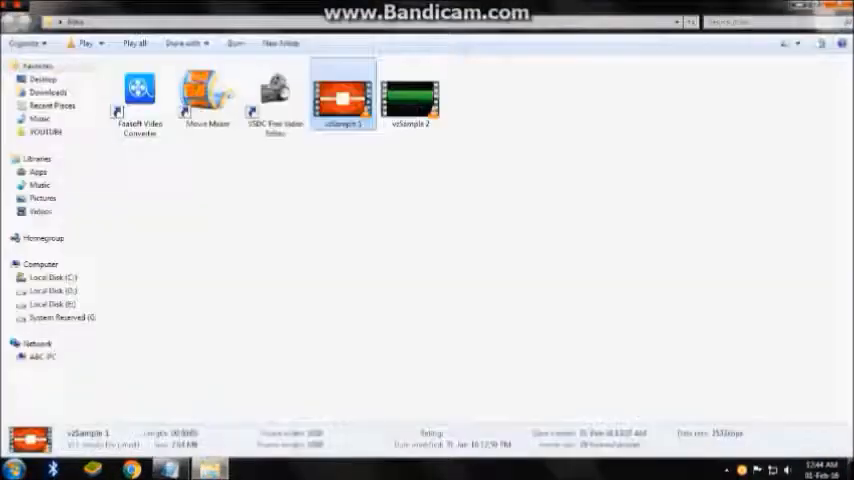
left_click(409, 97)
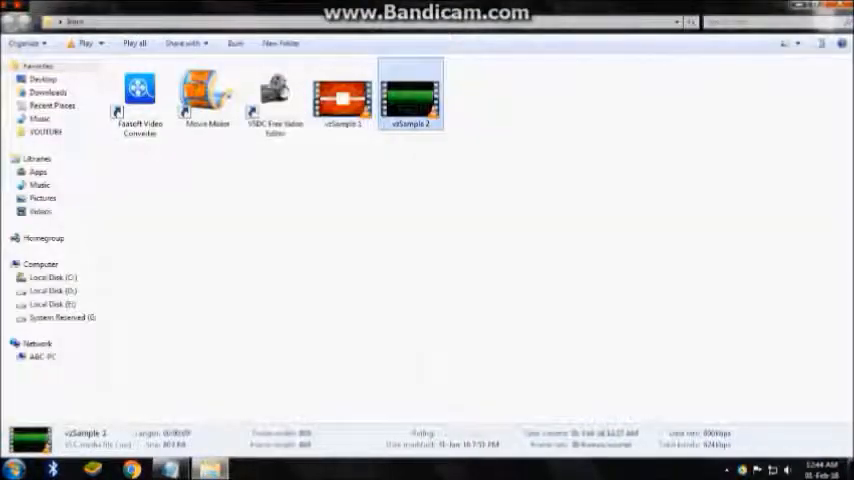
double_click(409, 95)
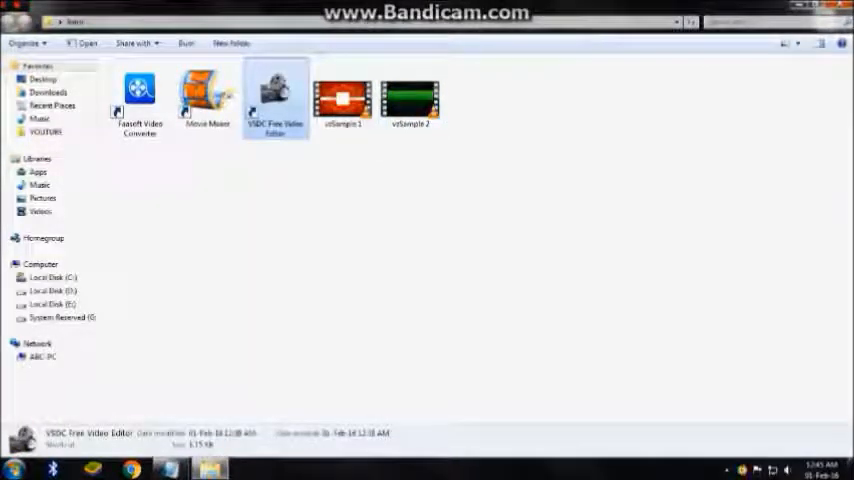
Launch VSDC and create a new 1280x720 project titled Intro
double_click(275, 95)
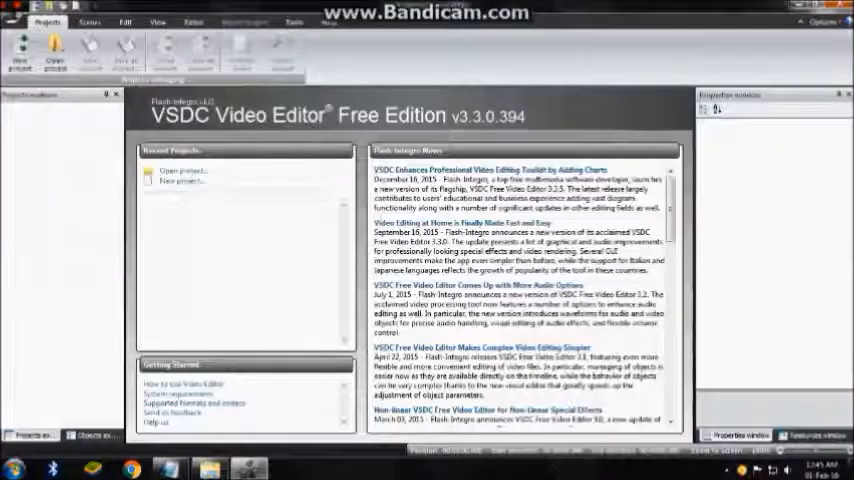
left_click(182, 181)
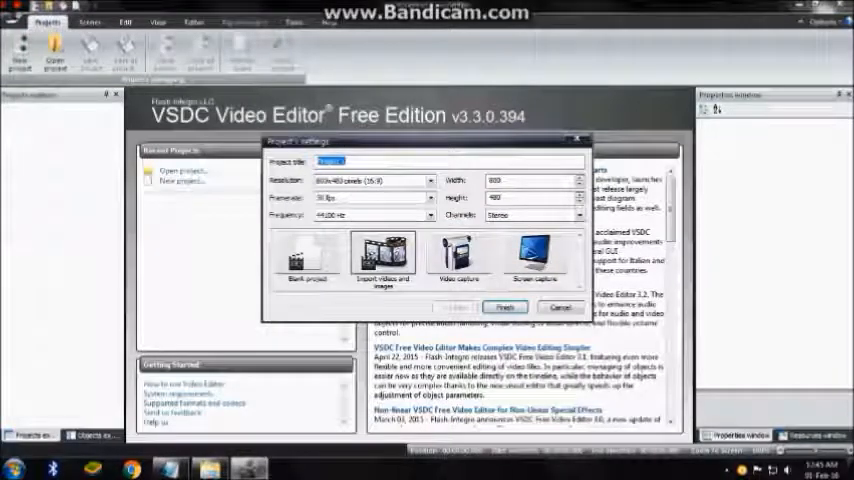
left_click(430, 180)
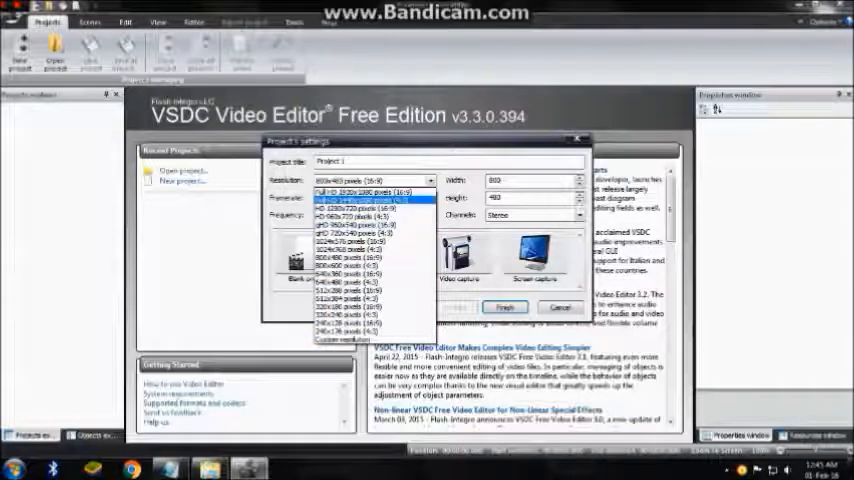
left_click(355, 193)
type("Intro")
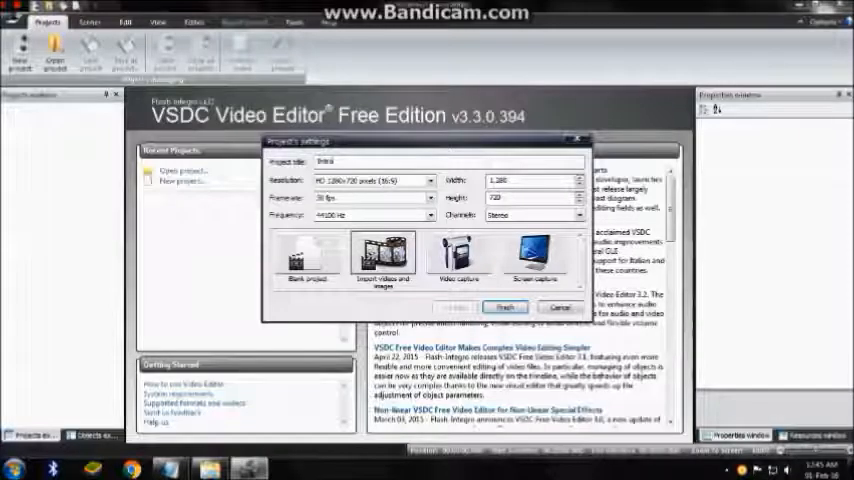
left_click(504, 307)
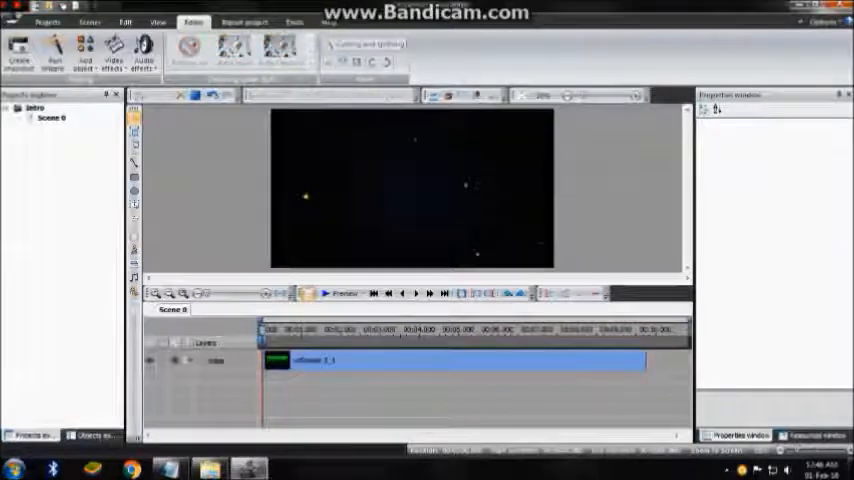
Start inserting a text object into the scene with the Text tool
left_click(324, 293)
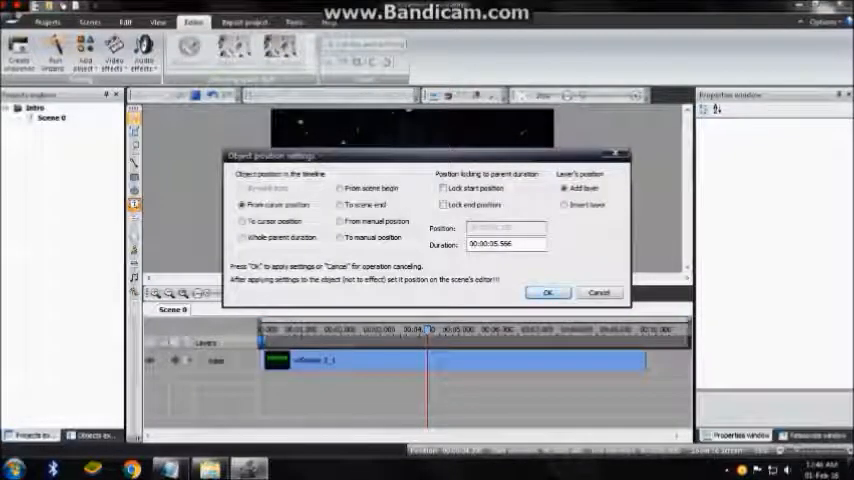
Confirm the text object's position and set its text to YOUR NAME!
left_click(547, 292)
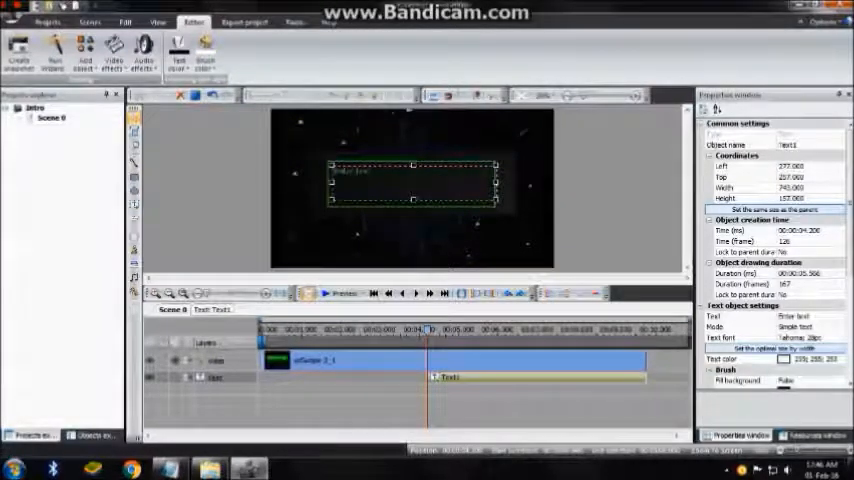
right_click(413, 180)
type("YOUR NAME")
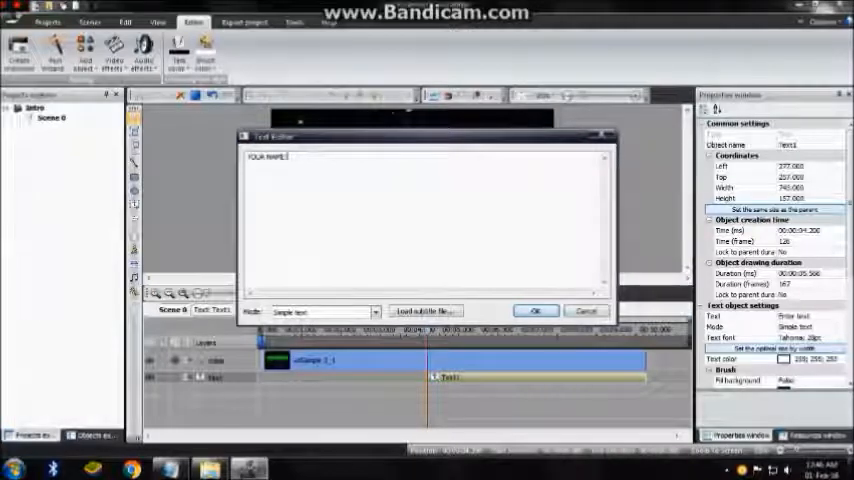
left_click(535, 311)
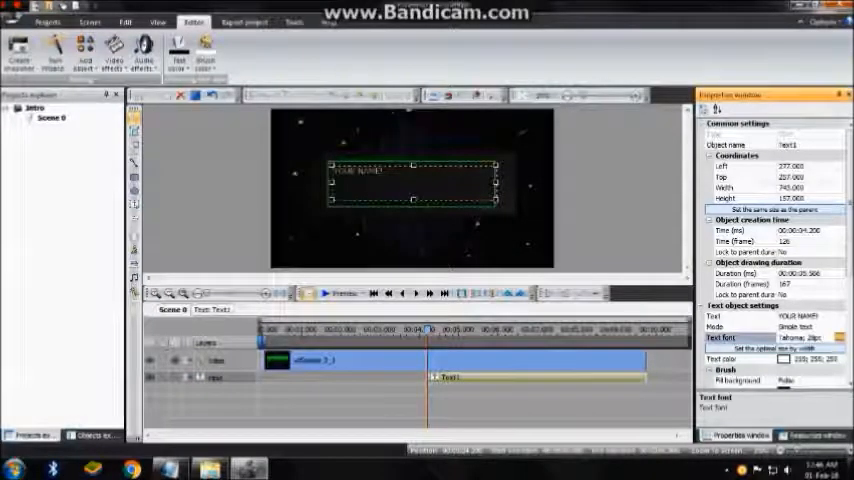
Change the title's font to a handwritten script style
left_click(760, 348)
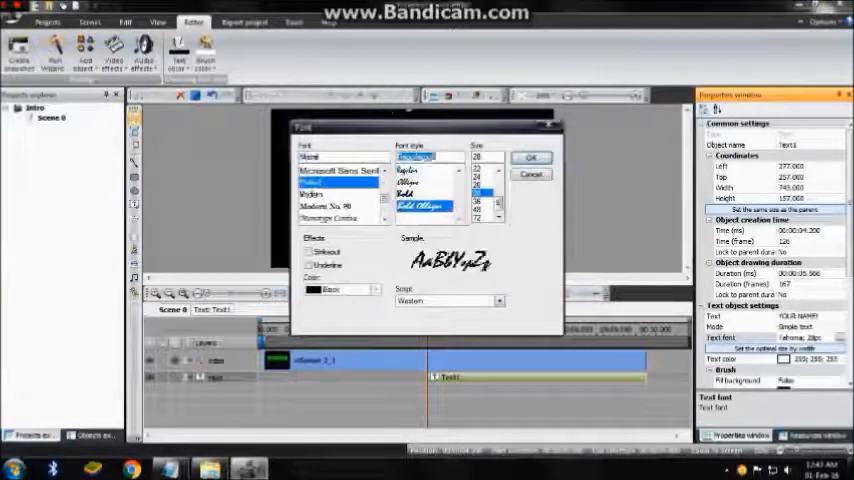
left_click(531, 157)
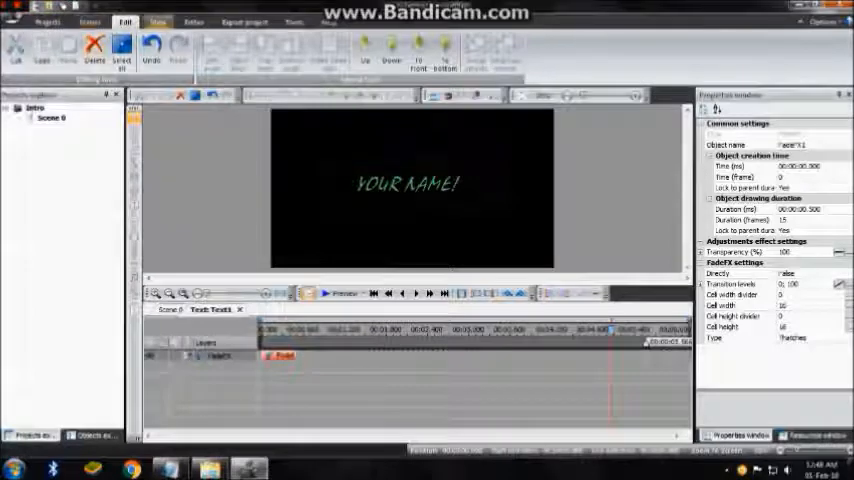
Play a scene preview, deselect the fade layers, and return to the scene timeline
left_click(193, 22)
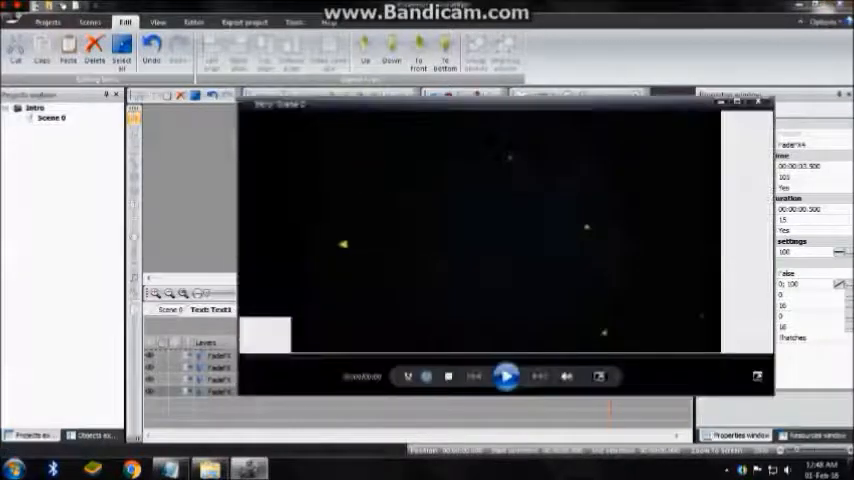
left_click(507, 376)
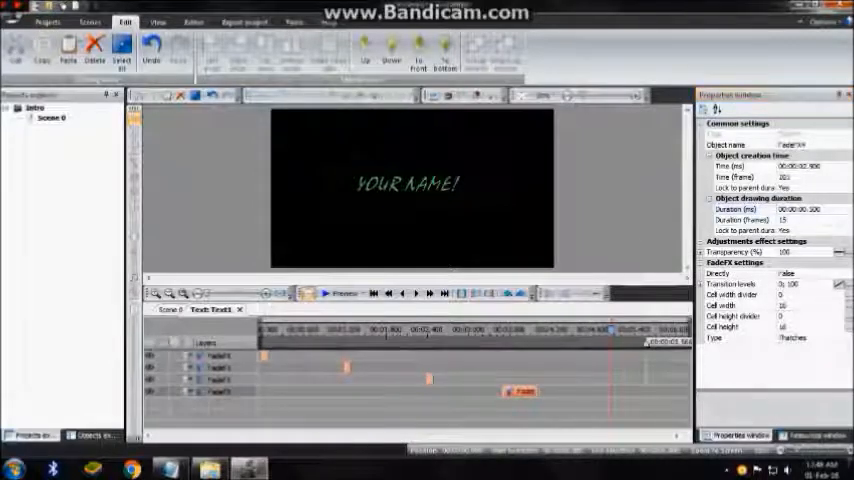
left_click(795, 209)
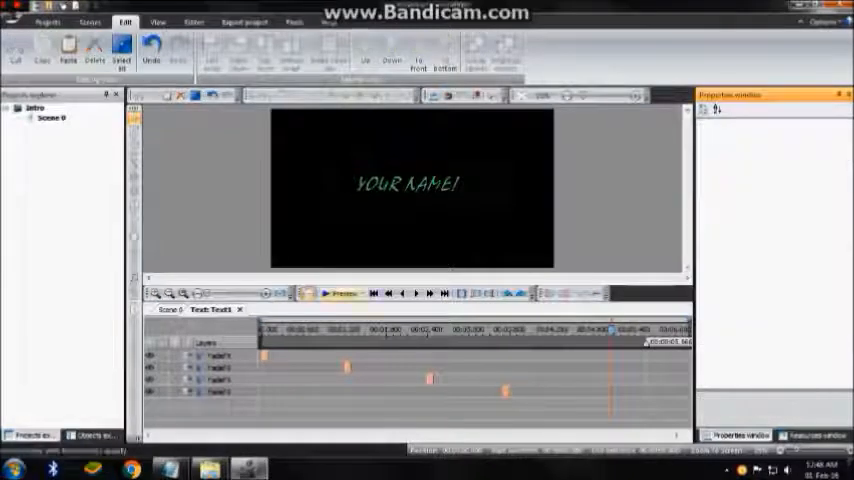
left_click(324, 293)
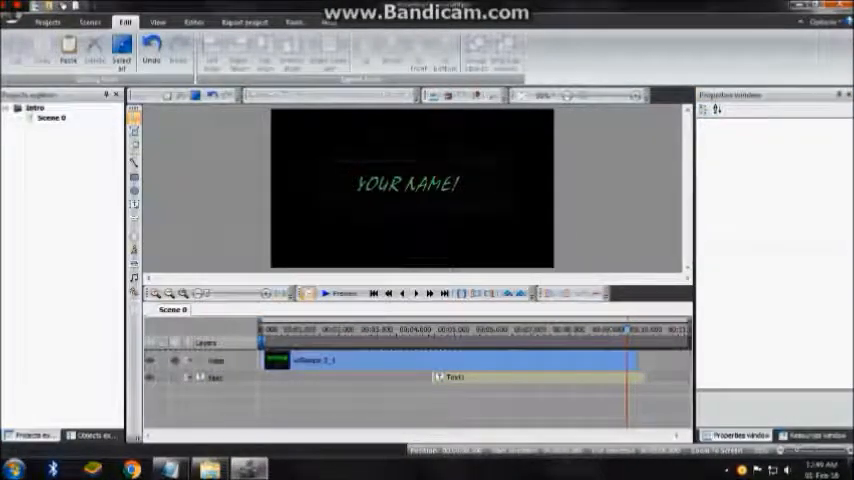
Export the project as an MPEG4 video, then launch Movie Maker
left_click(243, 22)
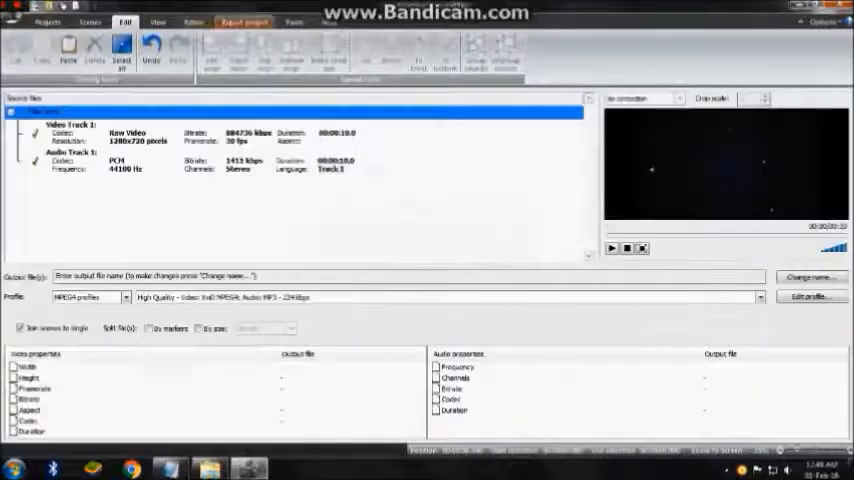
left_click(244, 22)
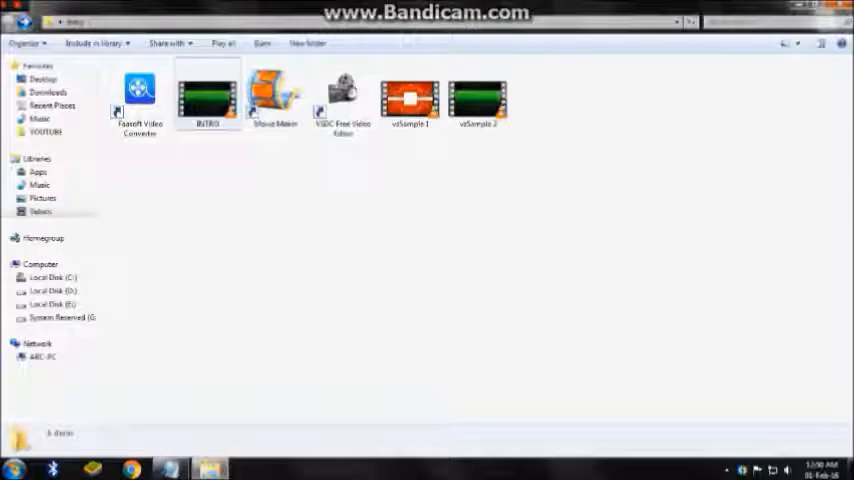
left_click(275, 95)
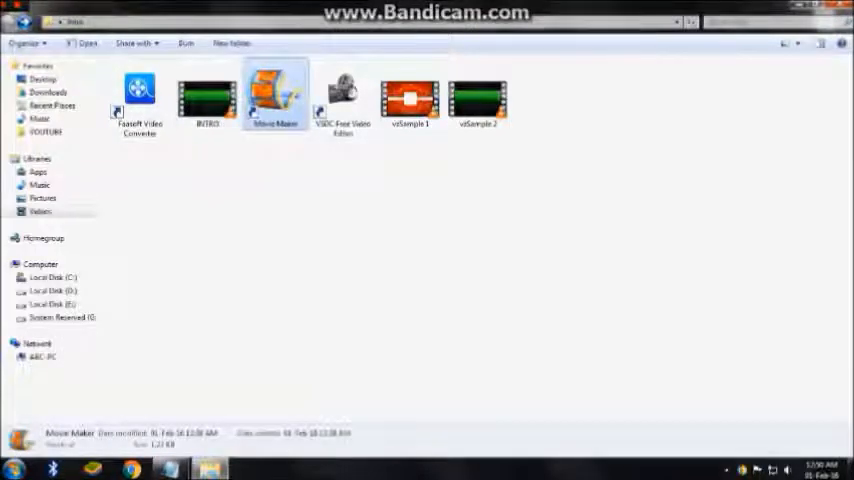
double_click(275, 95)
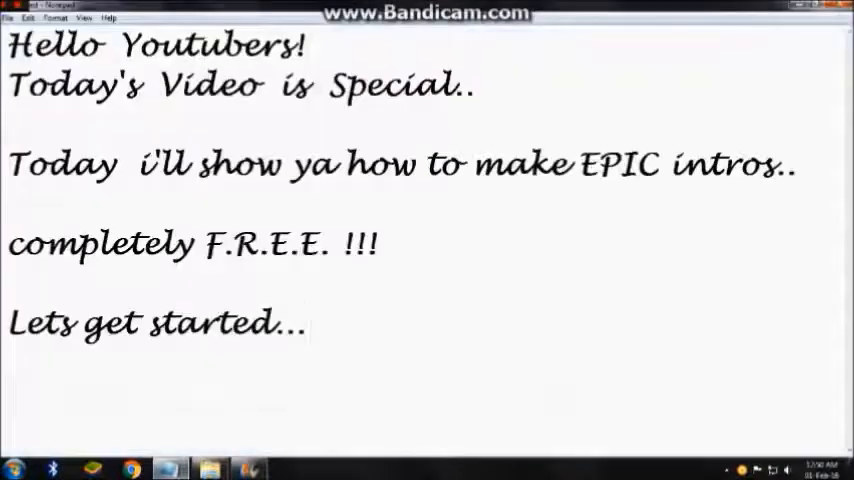
type("THIS IS IMPORTANT!")
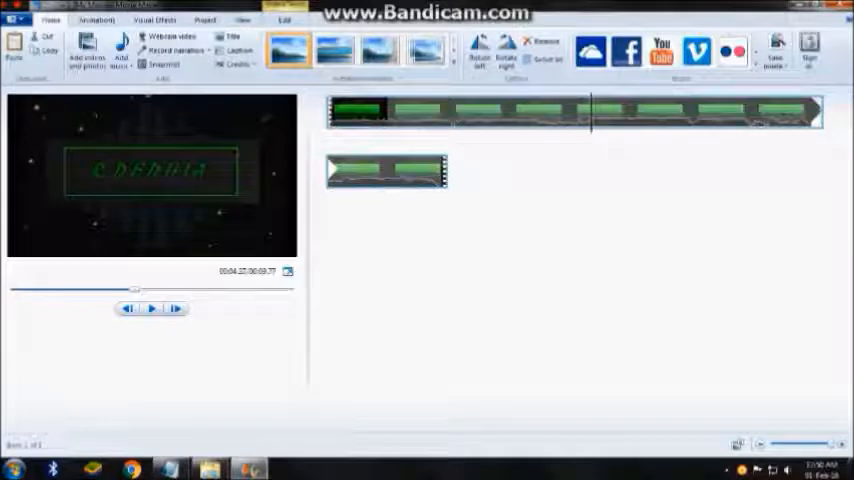
Split the intro clip twice at the playhead, copy the short piece, and paste copies
right_click(592, 113)
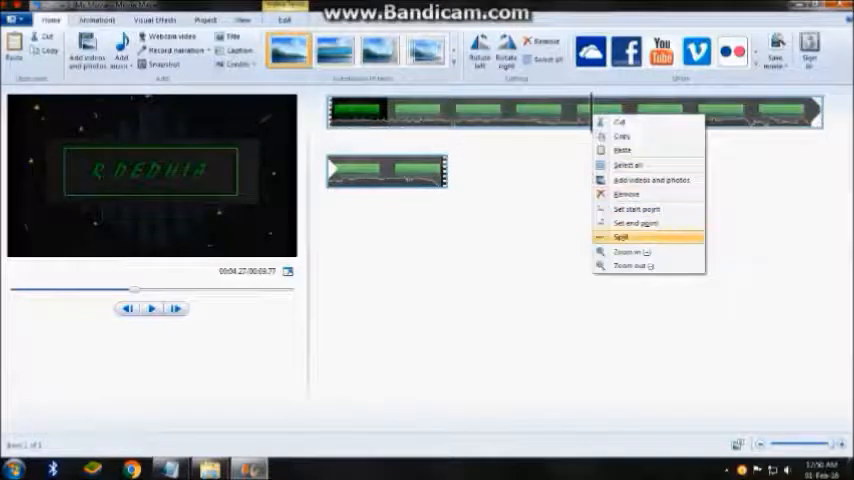
left_click(621, 237)
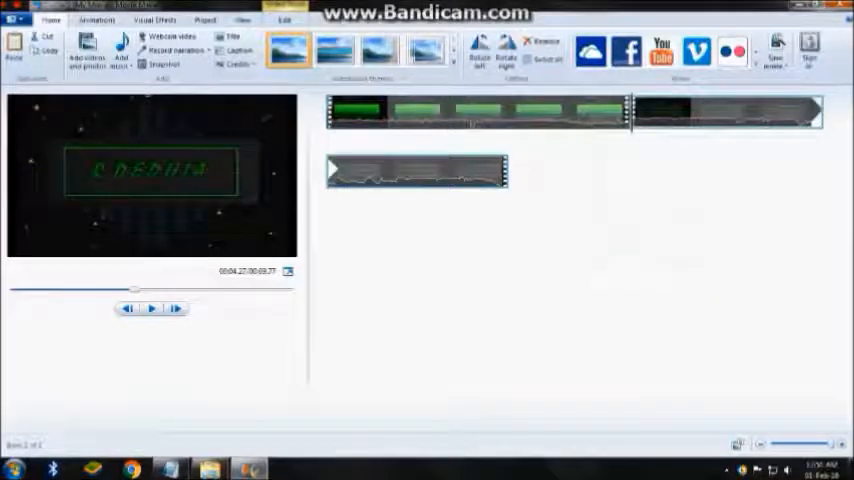
right_click(638, 115)
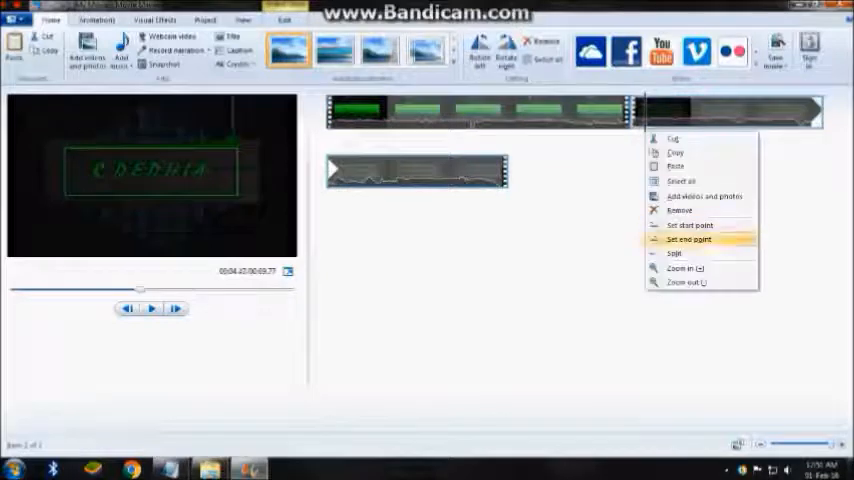
left_click(689, 239)
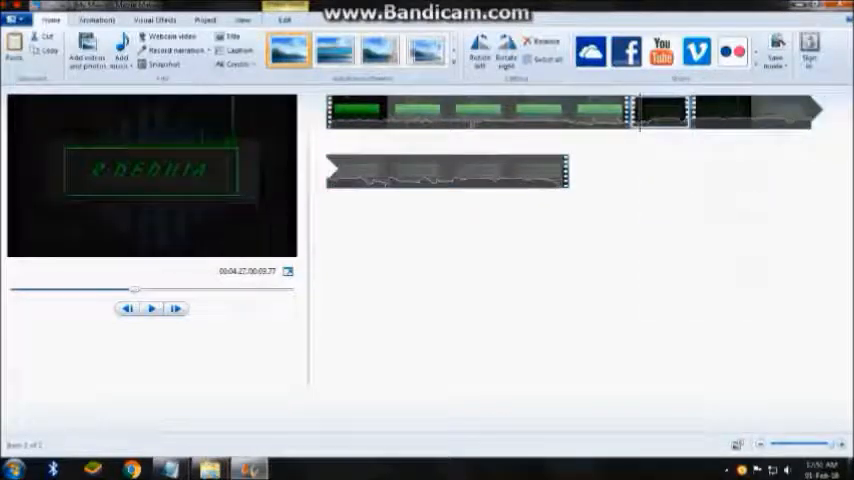
right_click(660, 112)
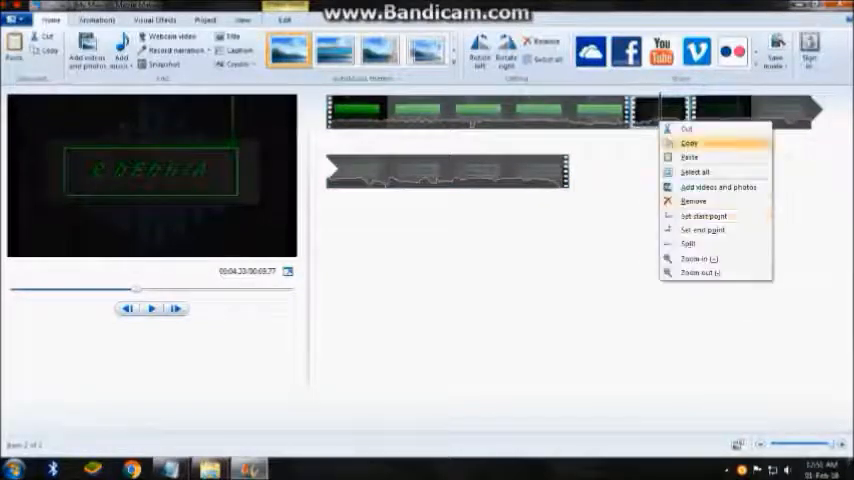
left_click(690, 157)
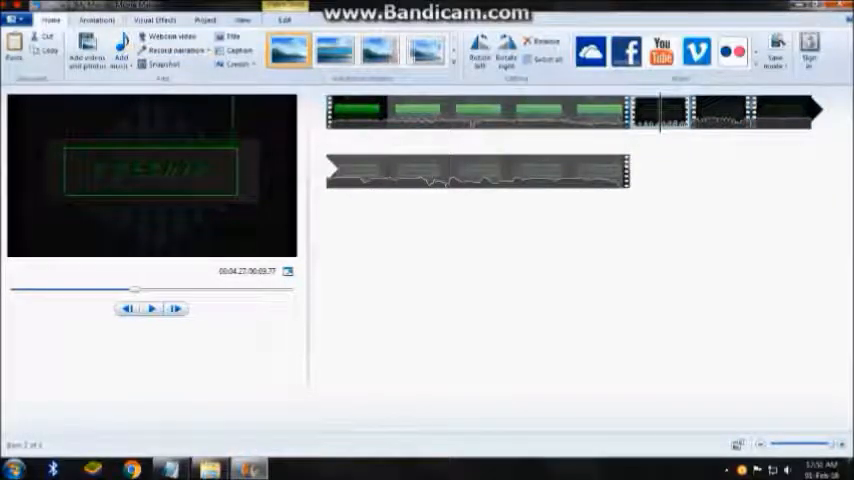
left_click(96, 20)
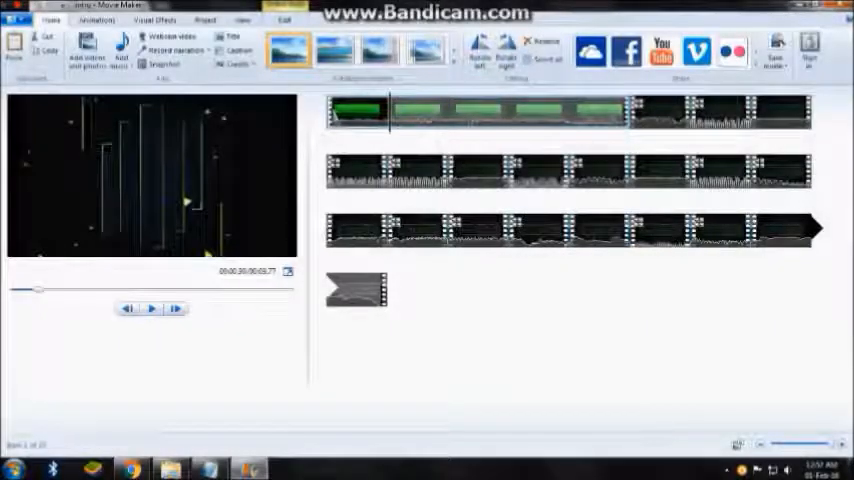
Show the visual effect choices and select a short piece in the third row
left_click(152, 308)
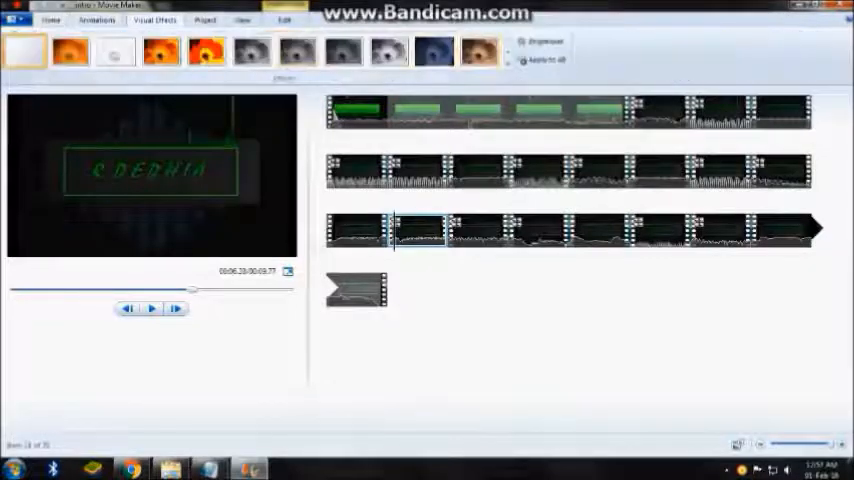
left_click(96, 20)
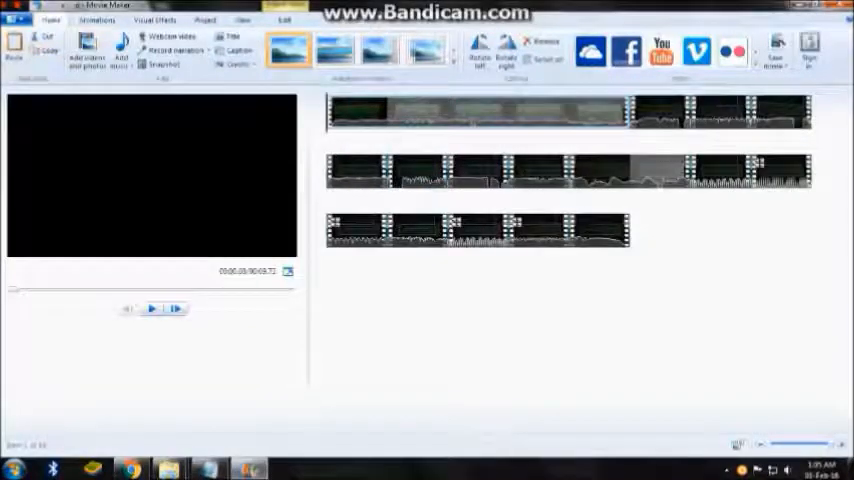
Save the movie as final.mp4 and open its containing folder
left_click(20, 19)
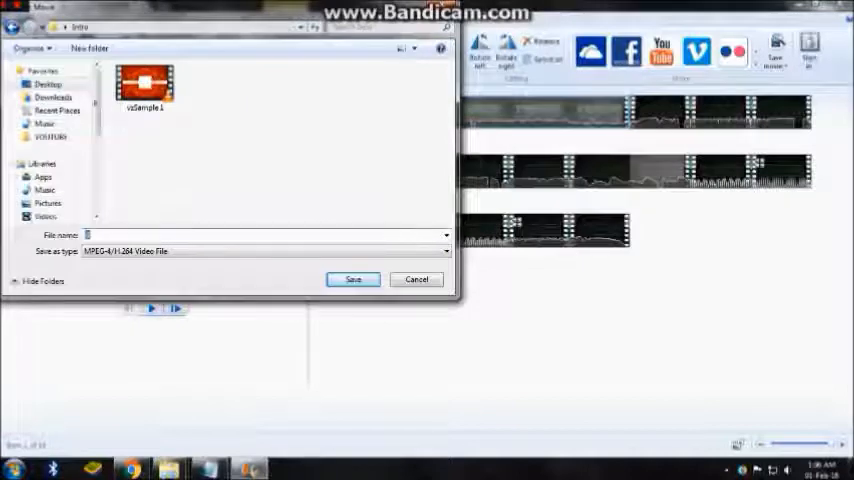
type("final")
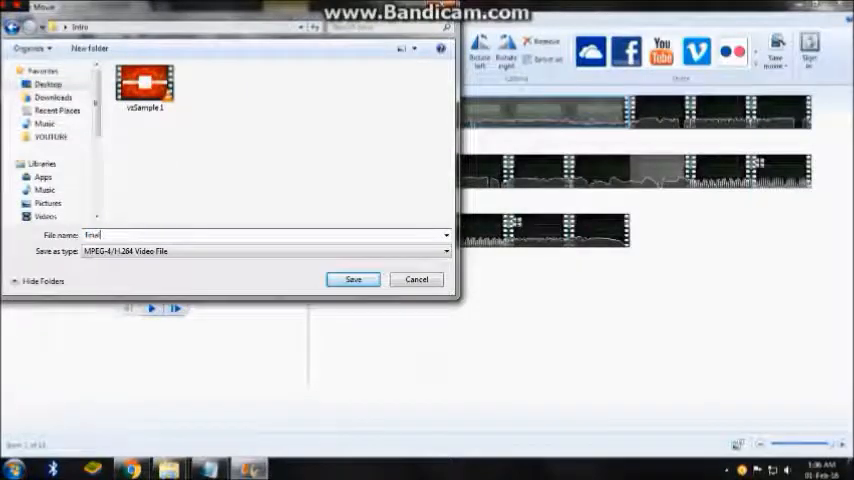
left_click(352, 279)
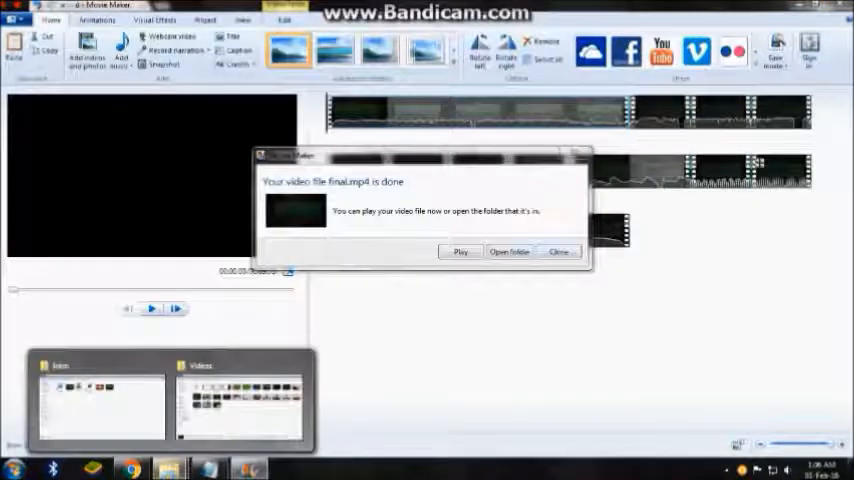
left_click(509, 251)
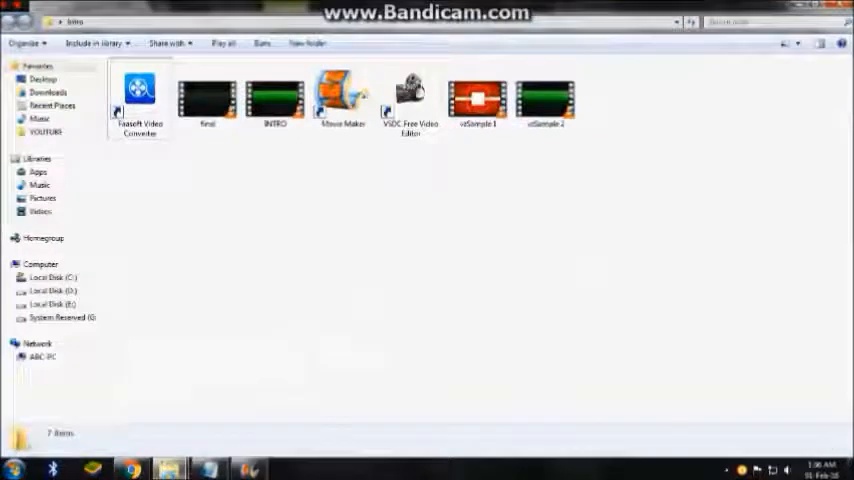
left_click(207, 100)
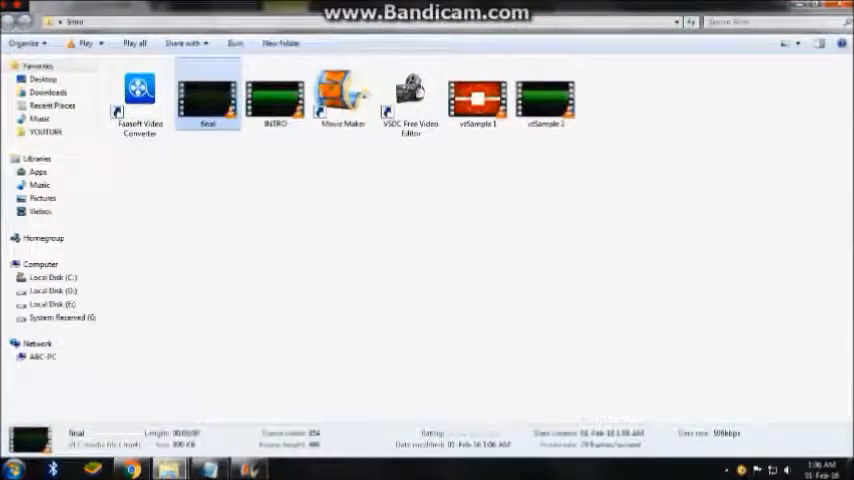
double_click(207, 95)
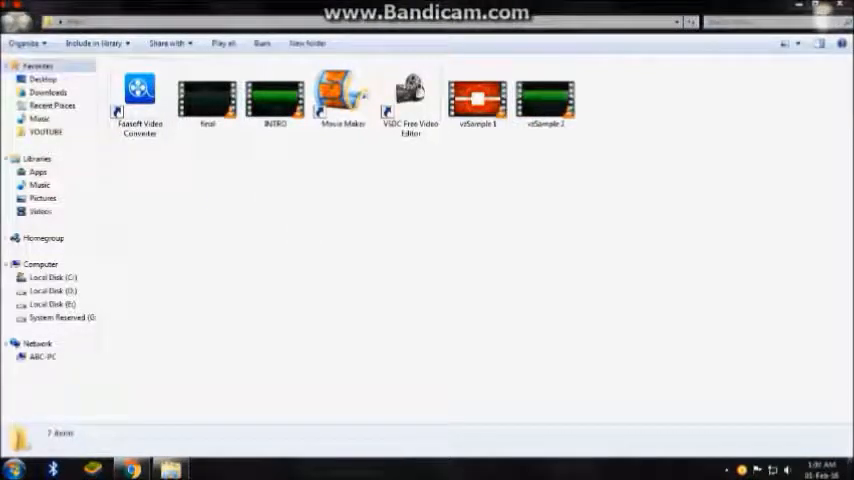
Use Open with on the final video to load it into Movie Maker
right_click(207, 97)
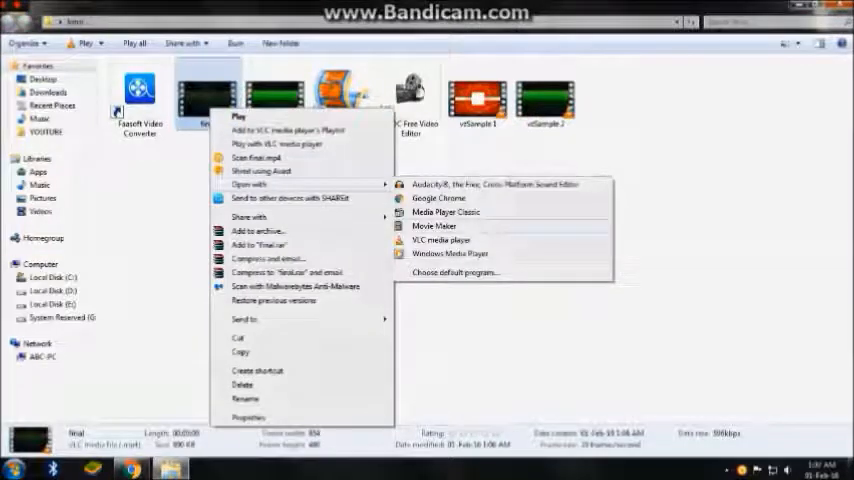
left_click(433, 225)
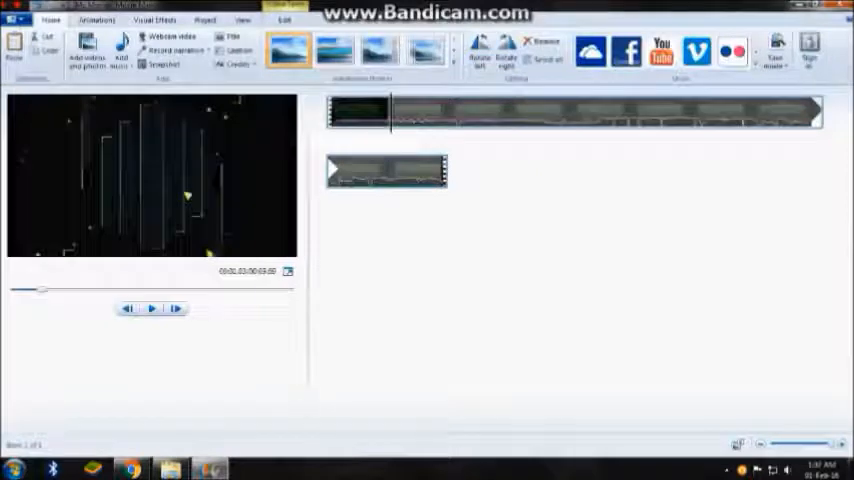
Apply a colourful effect from the Visual Effects gallery to the video
left_click(153, 19)
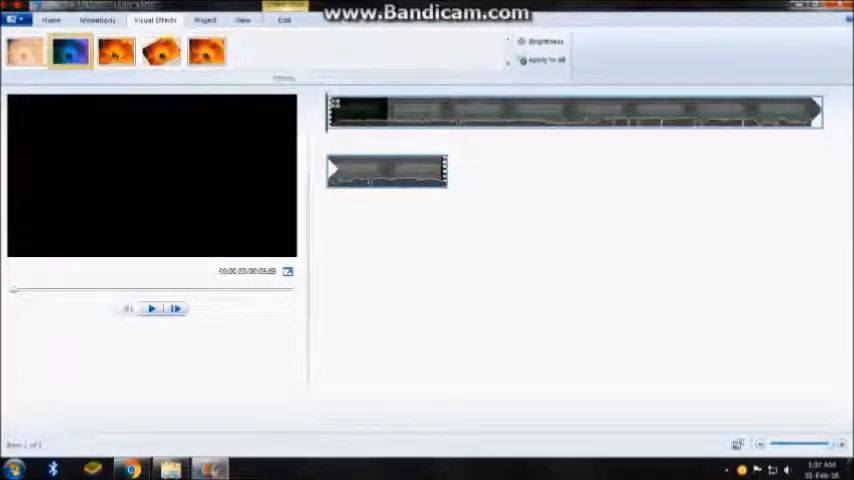
left_click(152, 308)
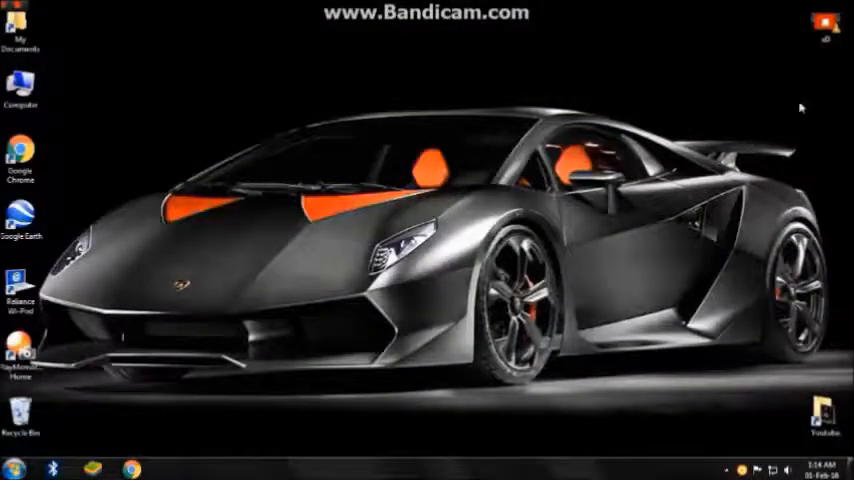
Open the context menu of the video file icon on the desktop
right_click(824, 22)
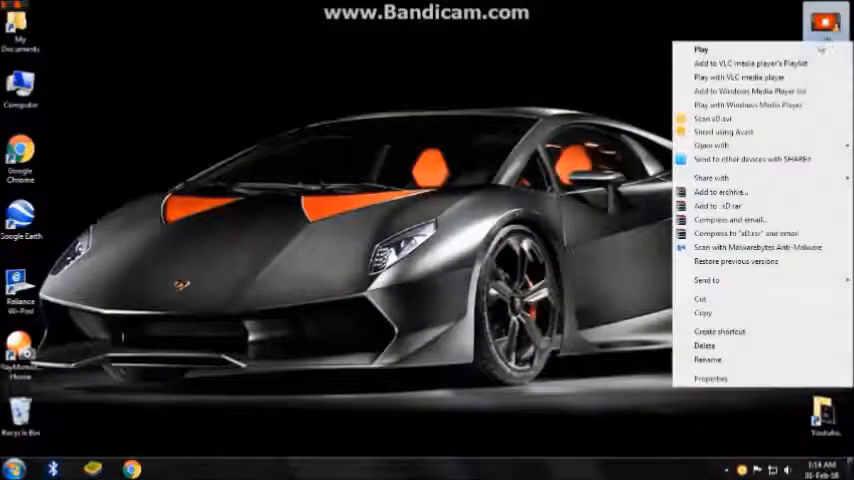